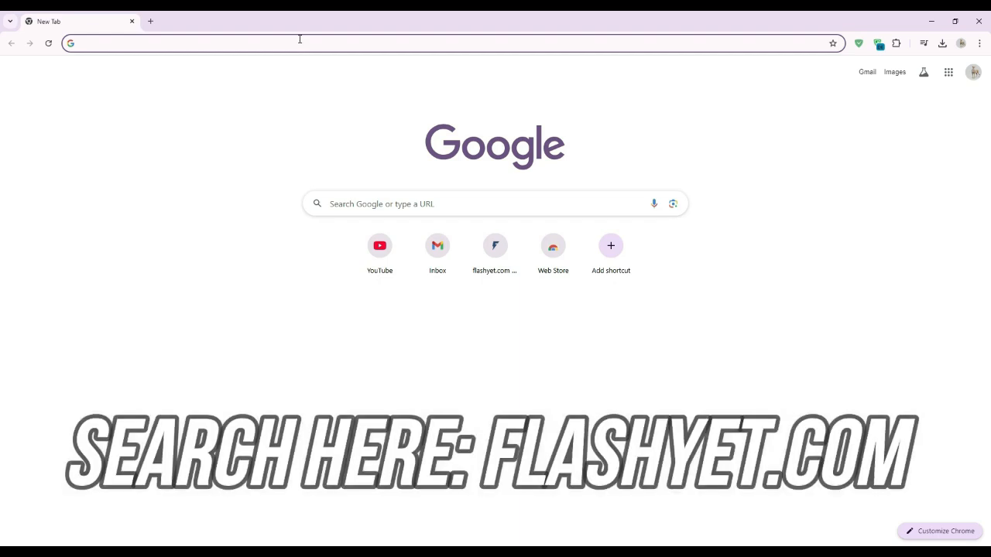
Load the flashyet.com homepage in the new Chrome tab.
type("flashyet.com")
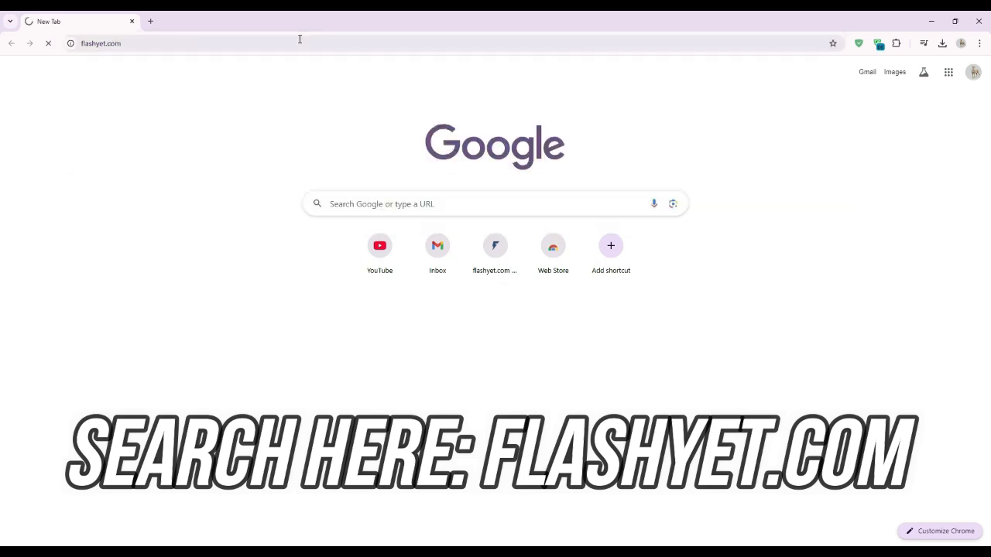
key("Return")
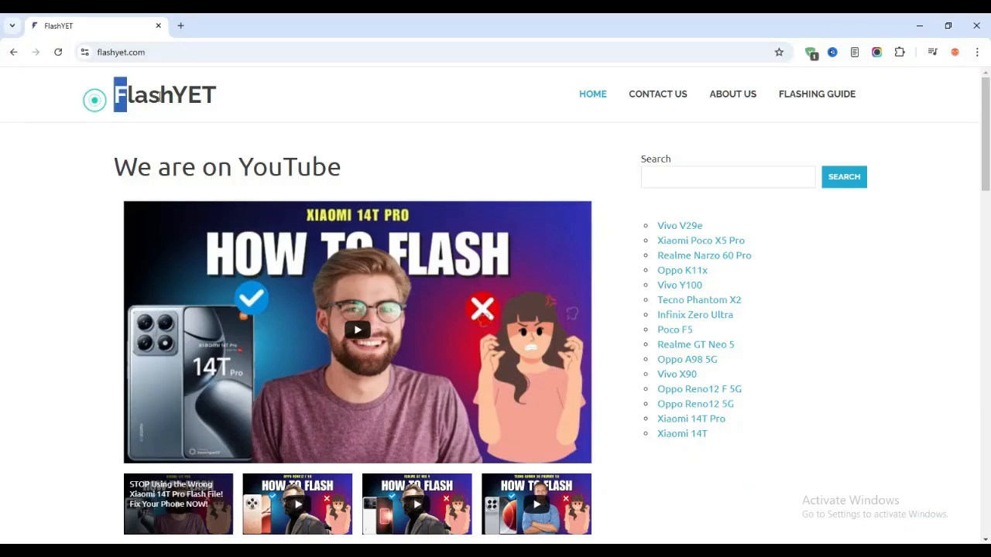
Browse the homepage's latest posts, then enter 'Oppo A92' in the sidebar search.
scroll("down", 3)
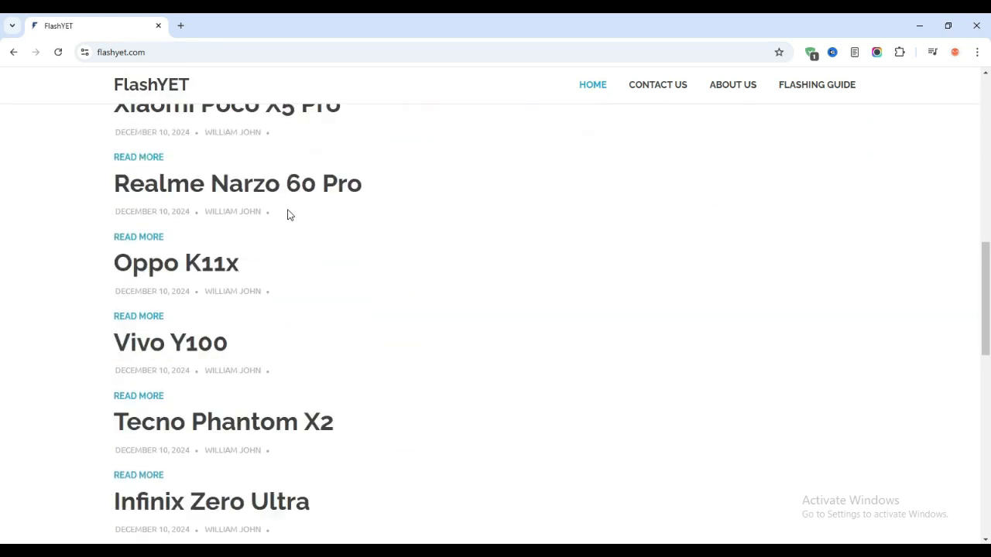
scroll("down", 3)
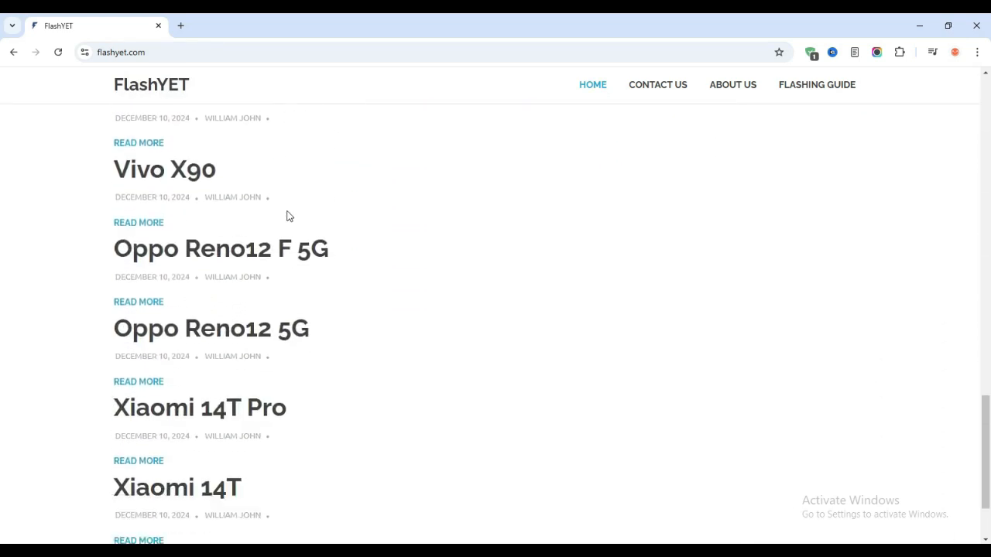
scroll("down", 3)
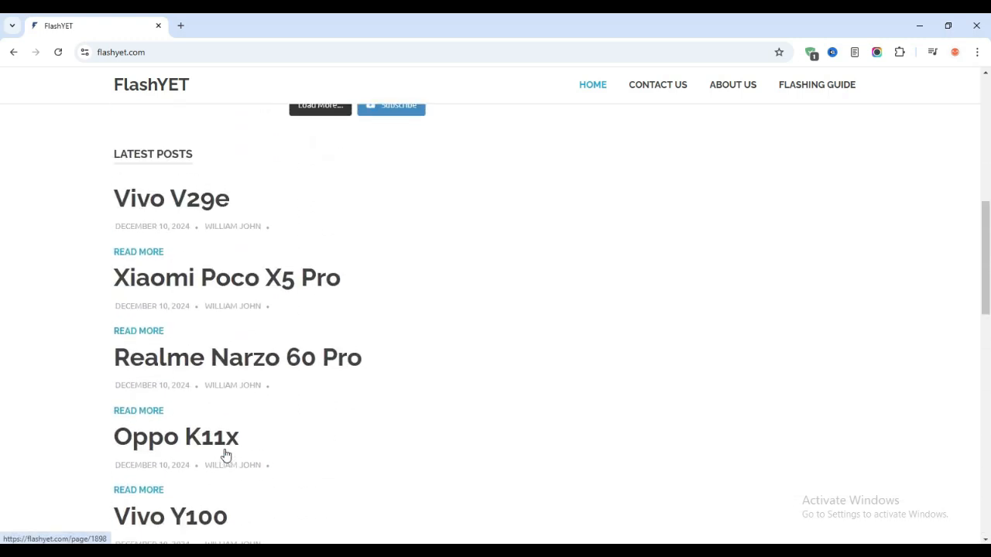
left_click(731, 94)
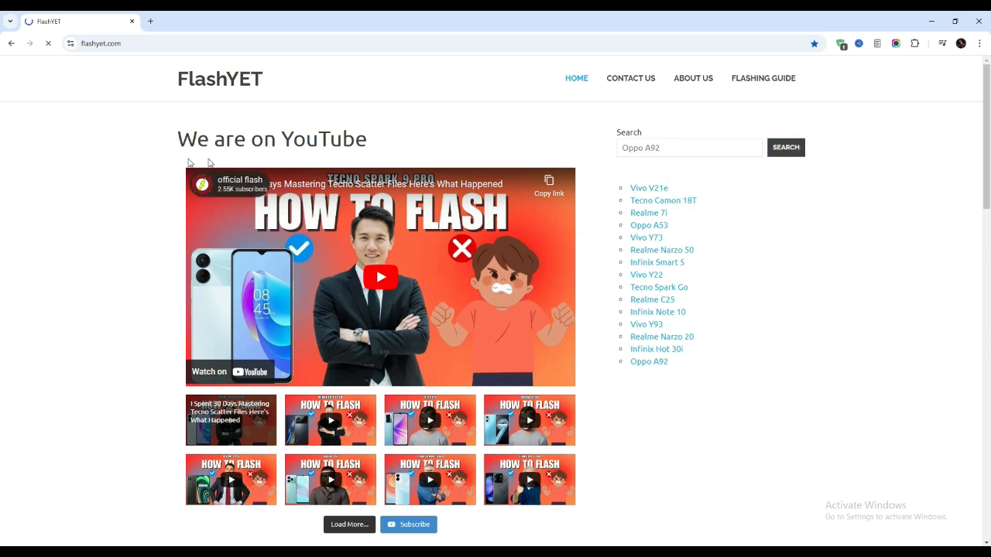
Open the 'How to Flash Oppo A92' guide from the first search result.
left_click(787, 147)
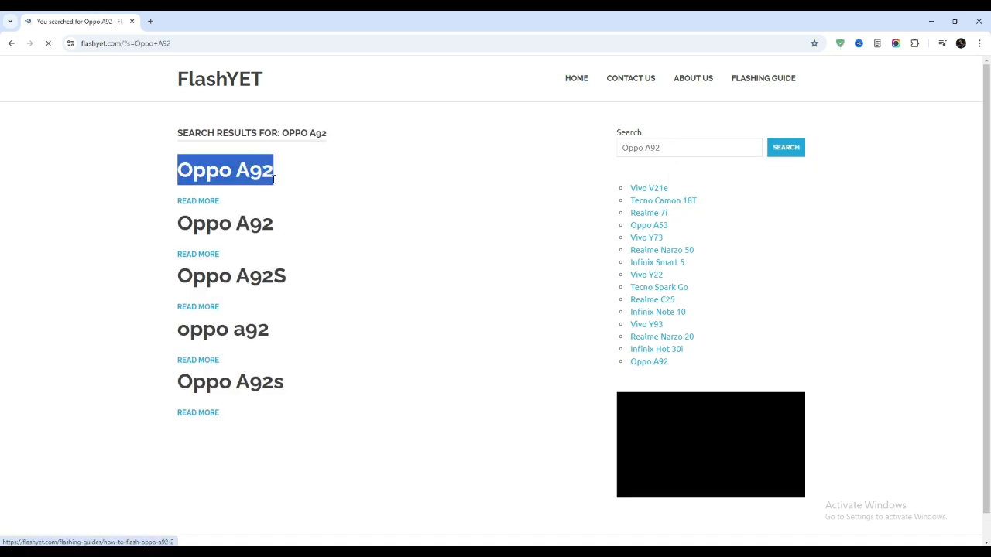
left_click(225, 169)
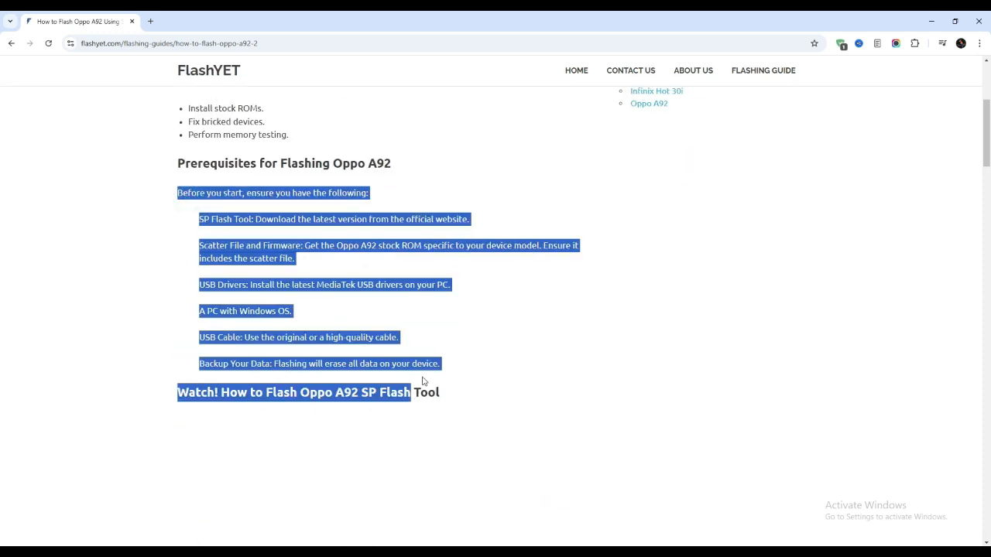
Scroll the guide to the Install USB Drivers section and follow the 'SP Flash tool' link.
scroll("down", 3)
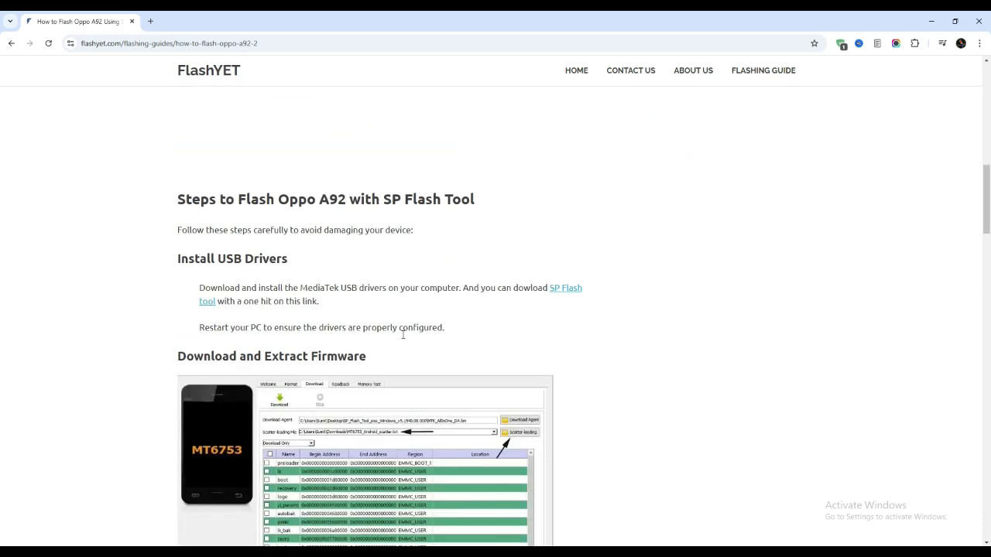
scroll("down", 3)
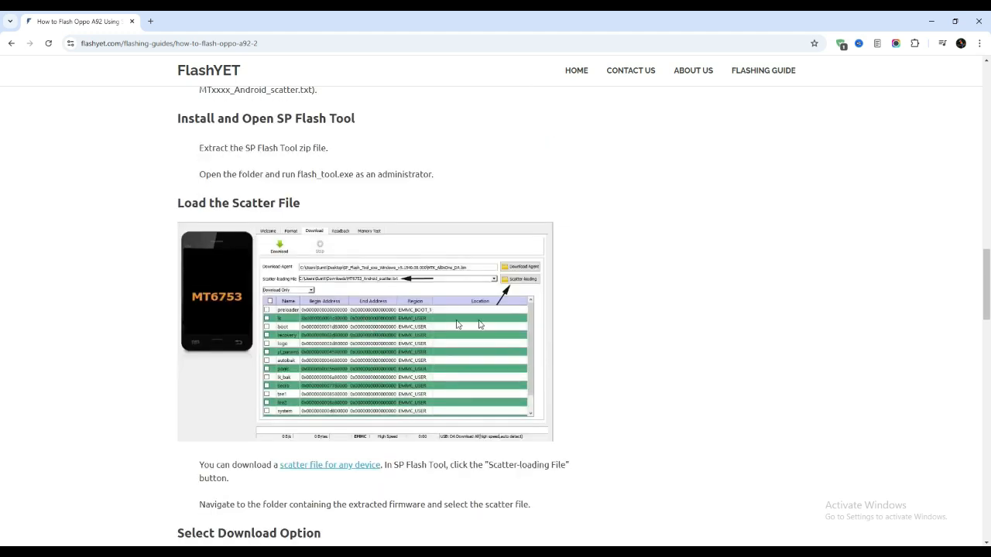
scroll("down", 3)
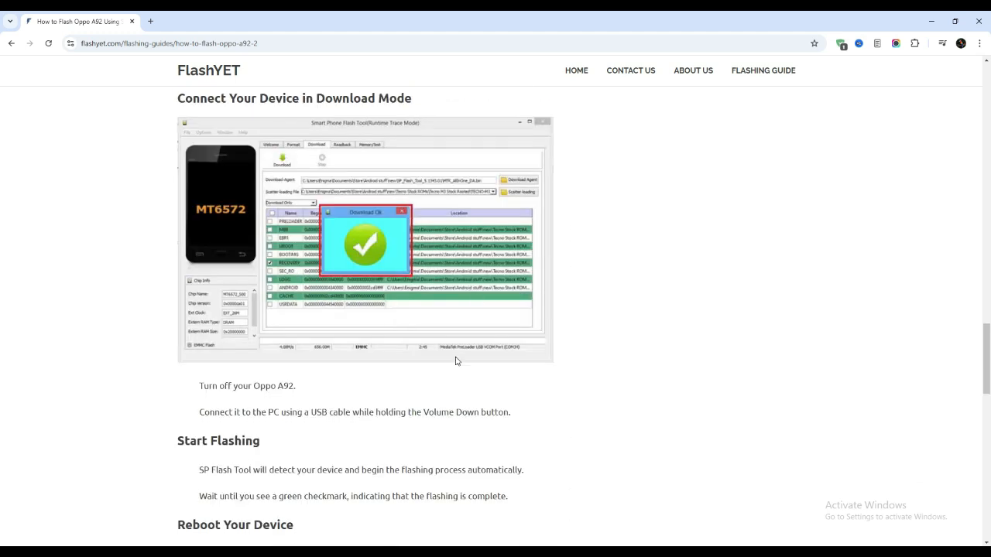
scroll("down", 3)
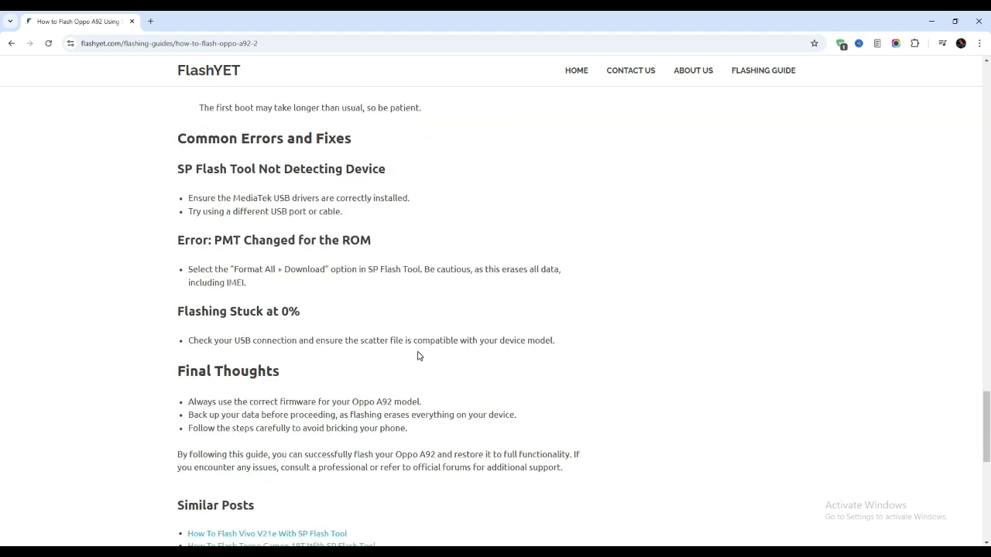
scroll("down", 3)
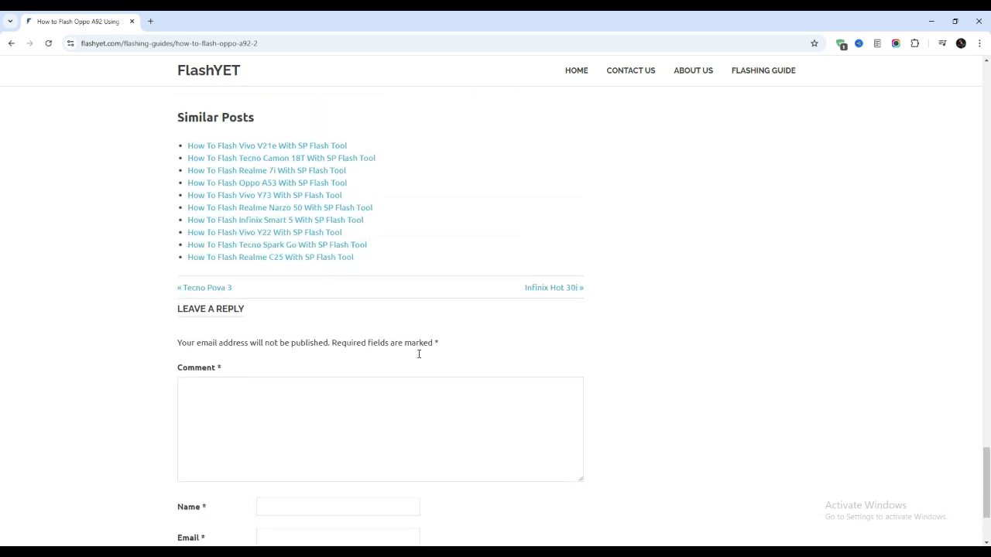
scroll("up", 3)
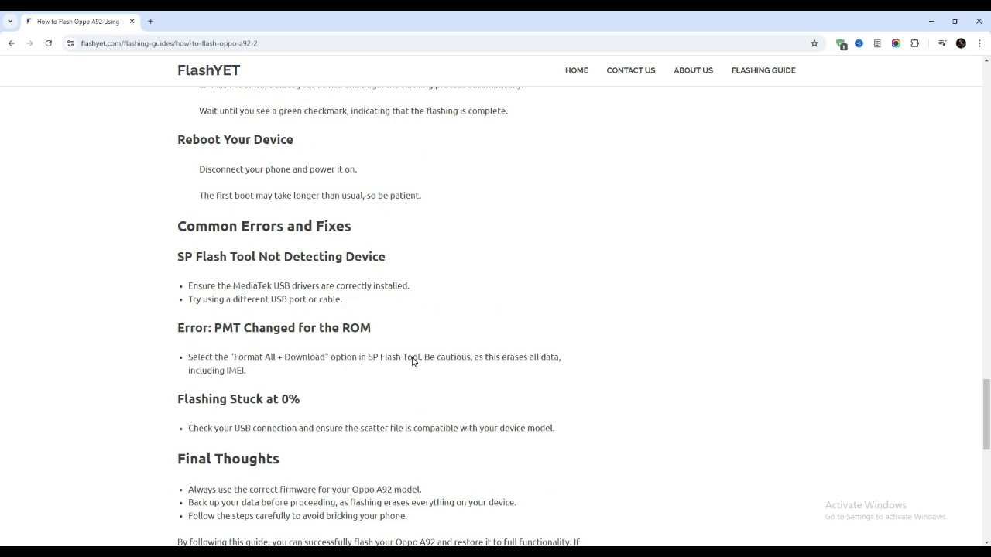
scroll("up", 3)
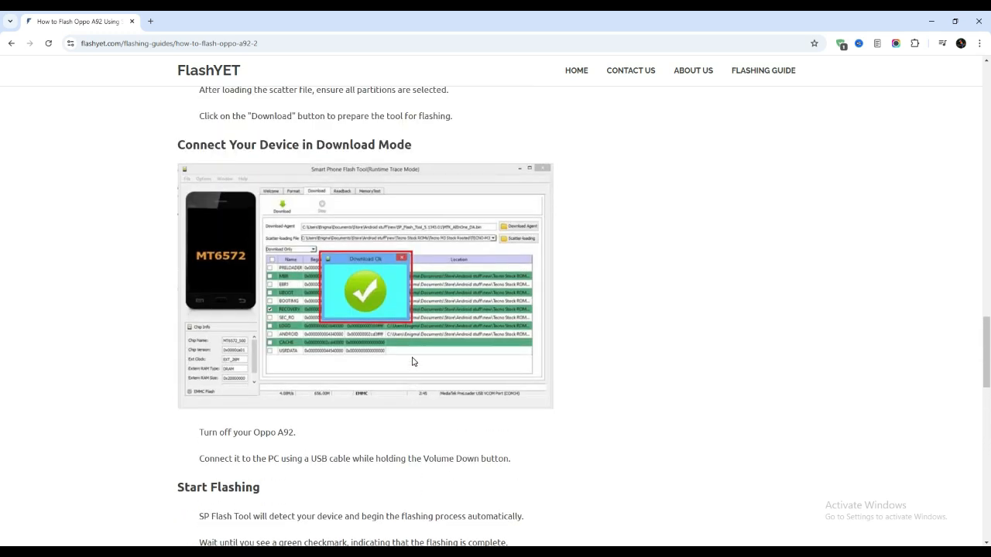
scroll("up", 3)
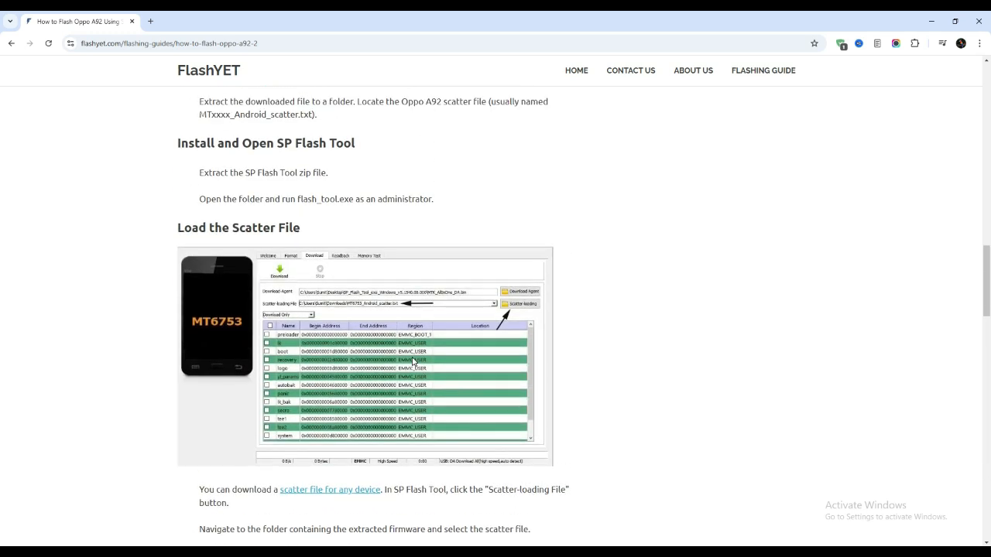
scroll("up", 3)
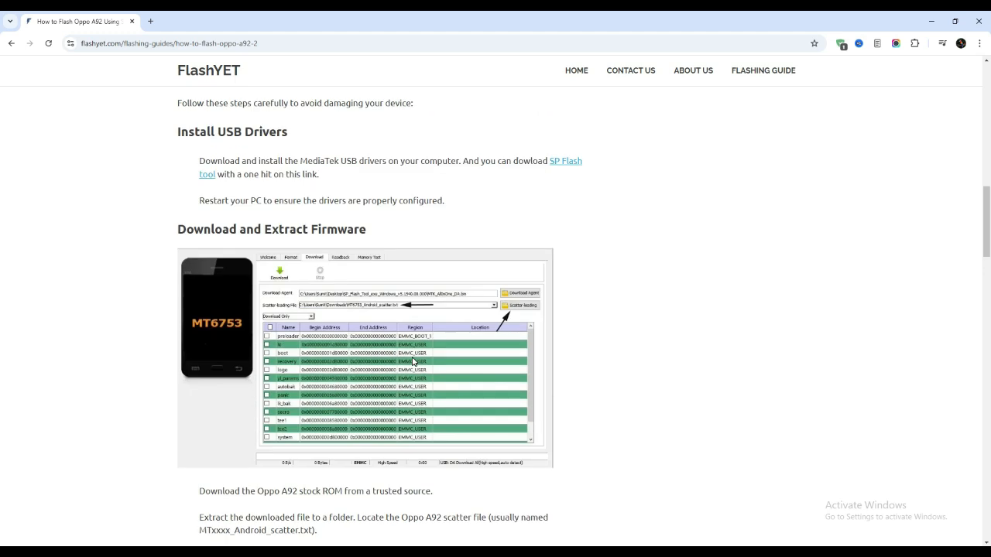
scroll("up", 3)
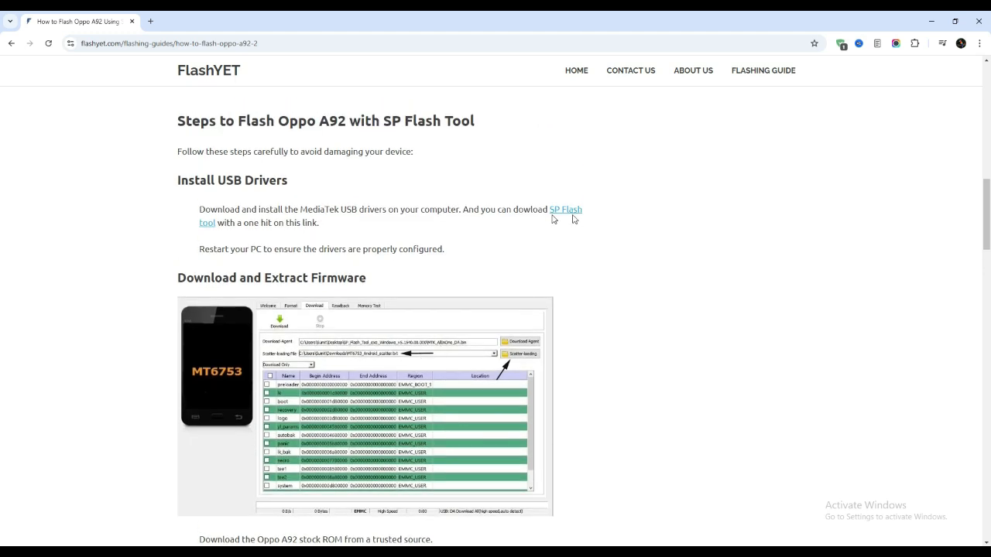
mouse_move(564, 213)
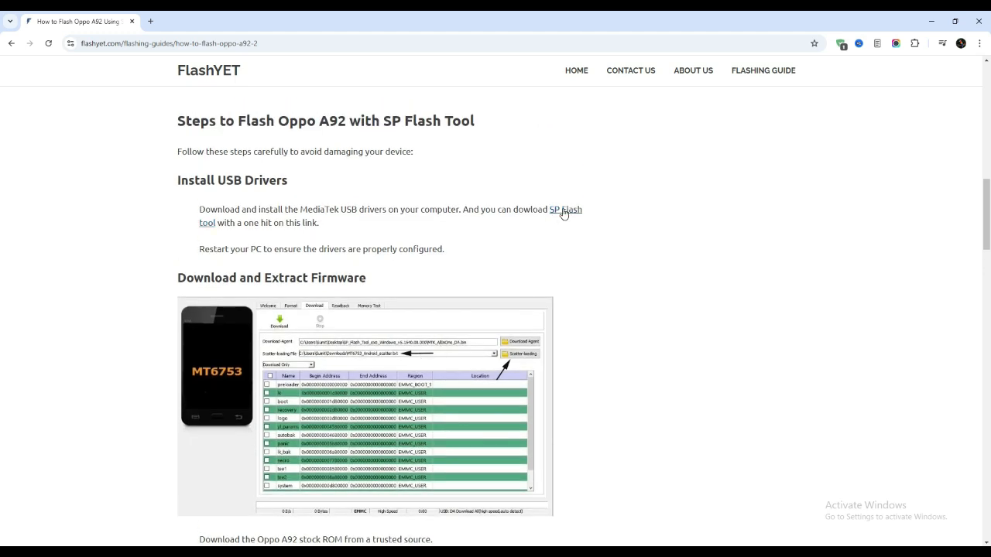
mouse_move(604, 223)
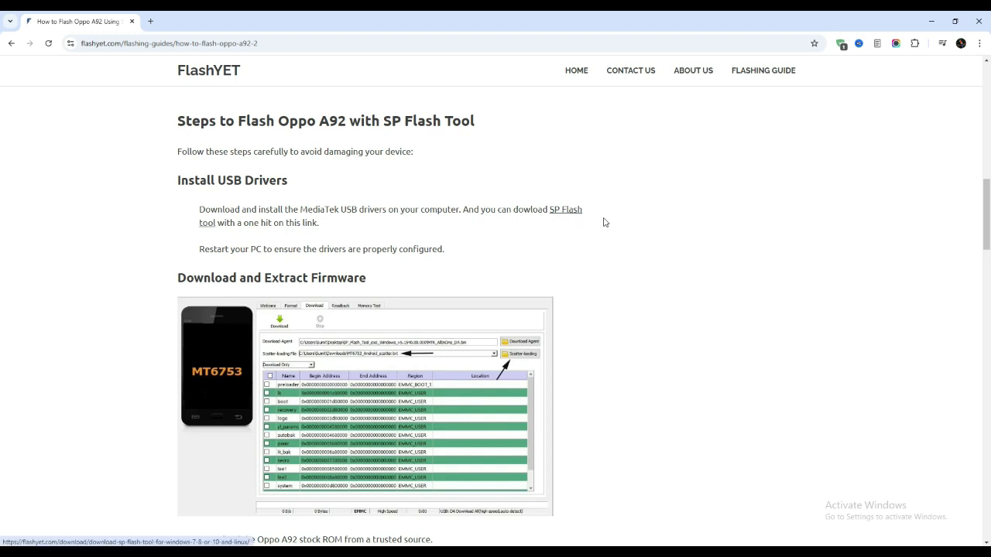
left_click(564, 209)
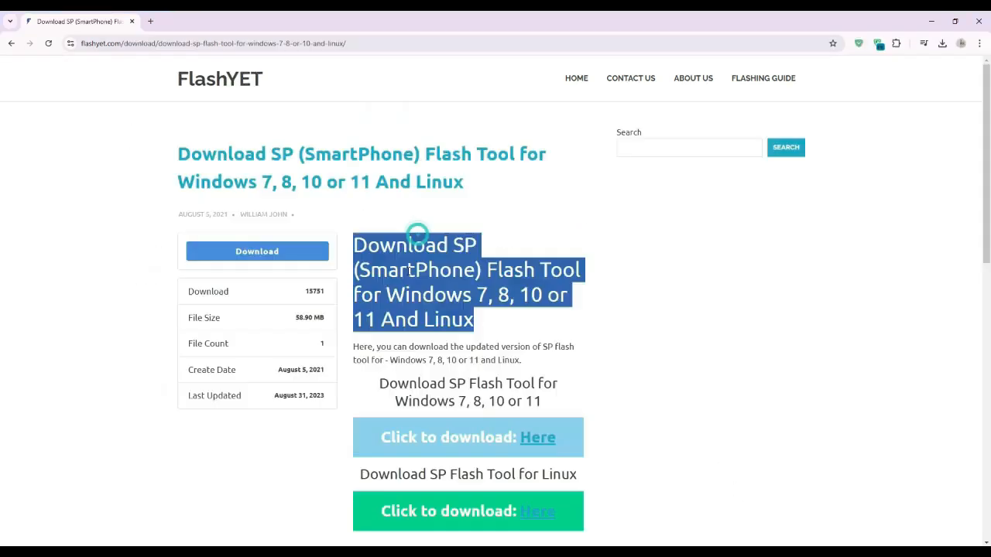
Look over the Windows and Linux download links and check Chrome's recent downloads list.
scroll("down", 3)
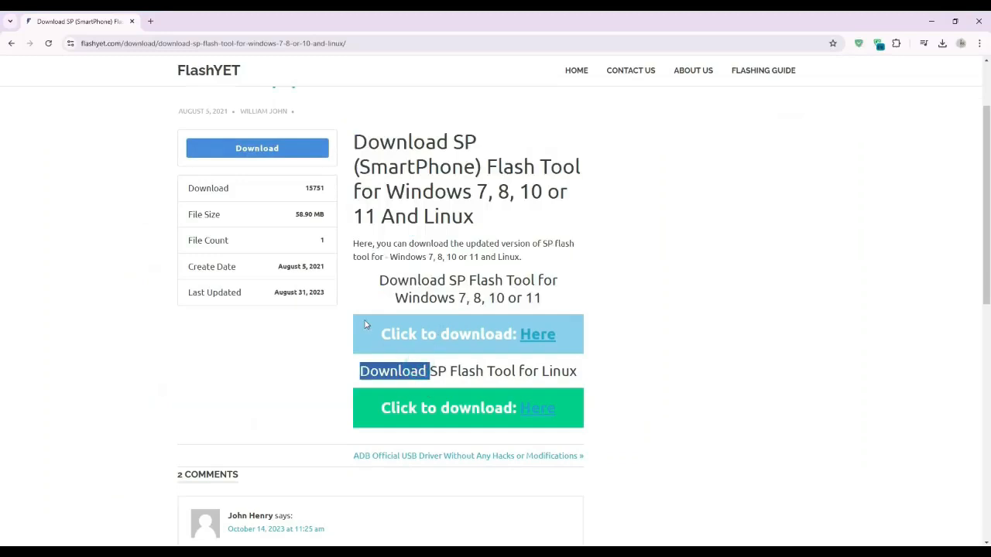
scroll("up", 3)
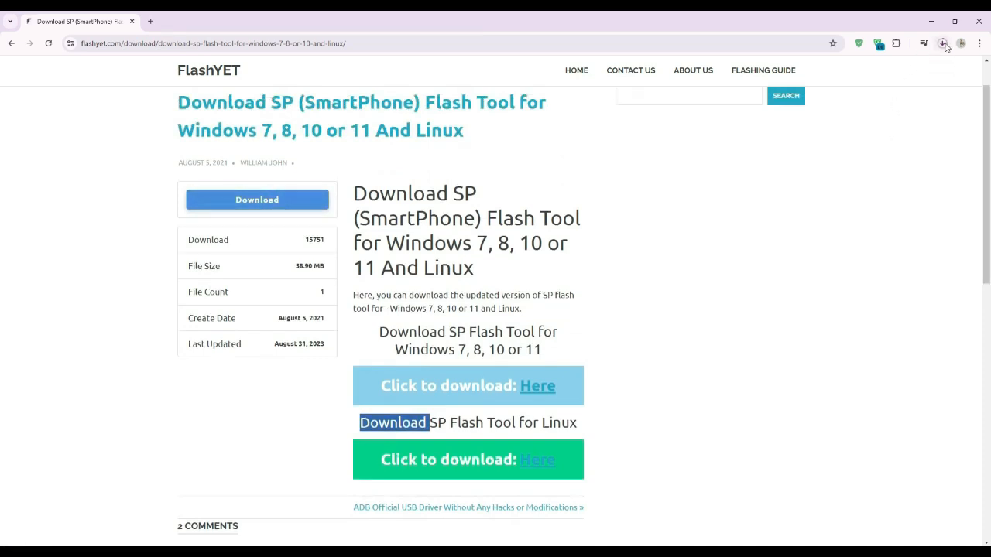
left_click(941, 44)
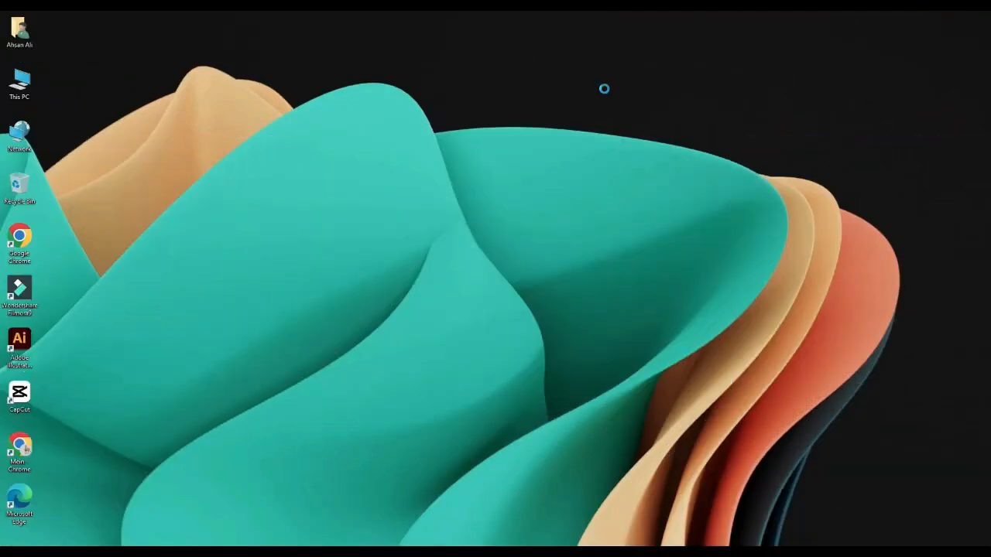
mouse_move(23, 69)
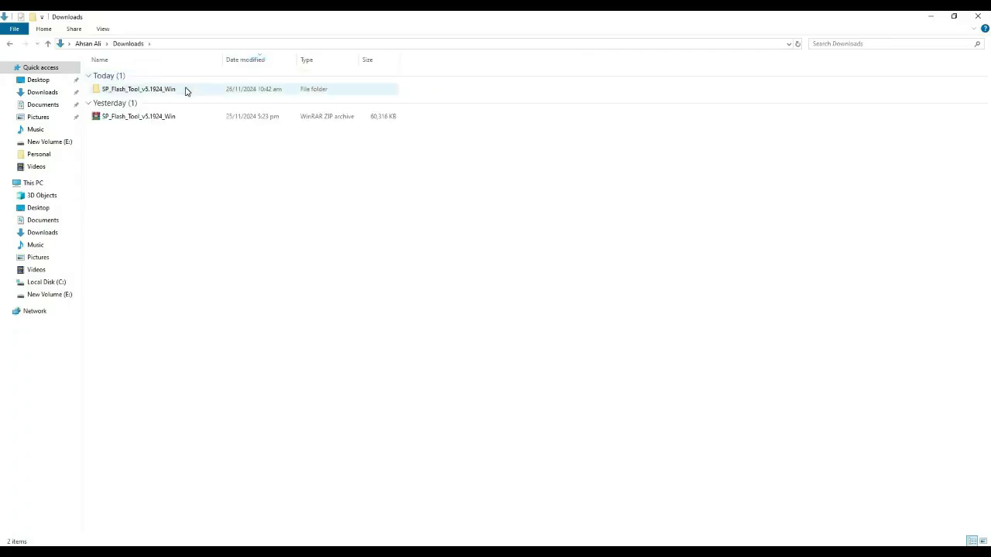
Open SP_Flash_Tool_v5.1924_Win in Downloads and its inner folder listing flash_tool.
double_click(138, 89)
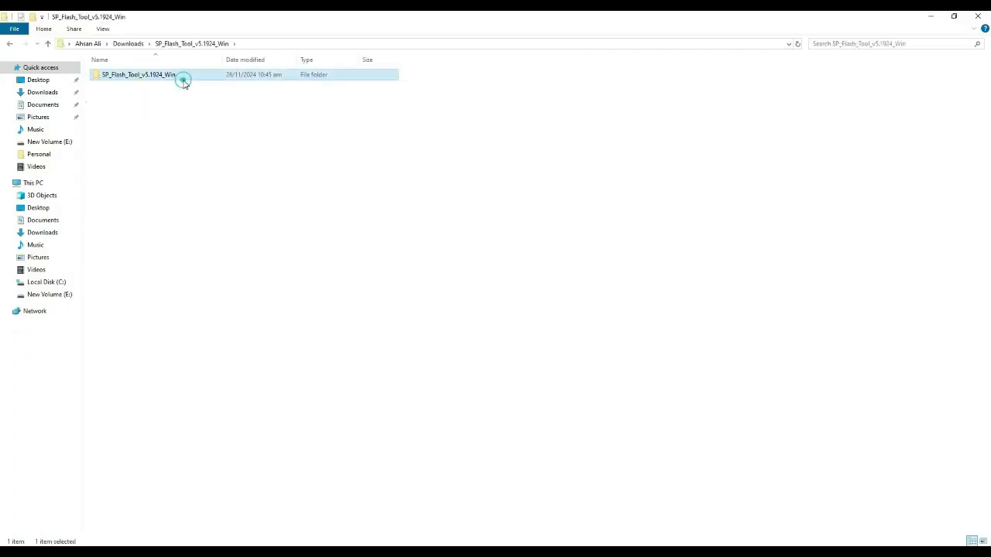
double_click(138, 75)
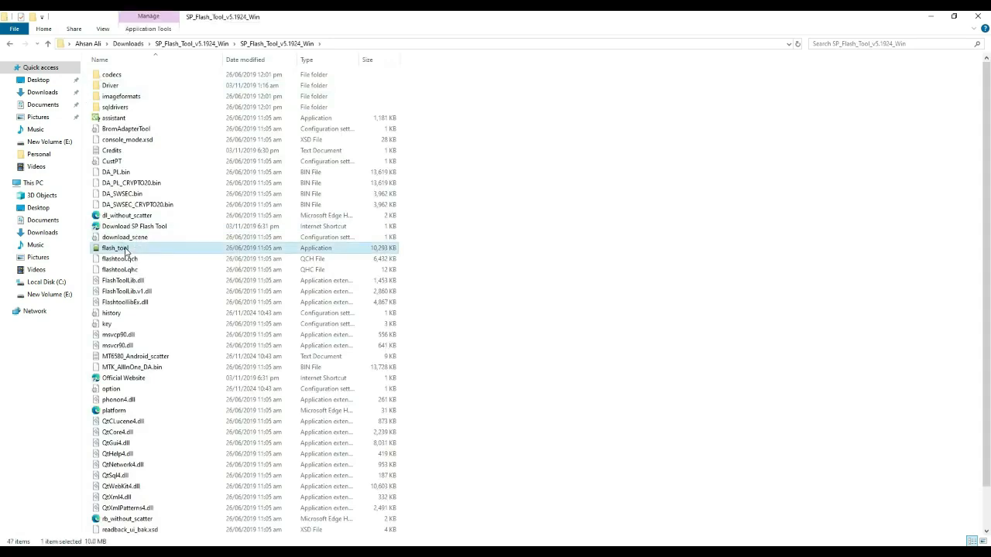
Launch flash_tool.exe so SP Flash Tool opens on its Download tab.
double_click(114, 247)
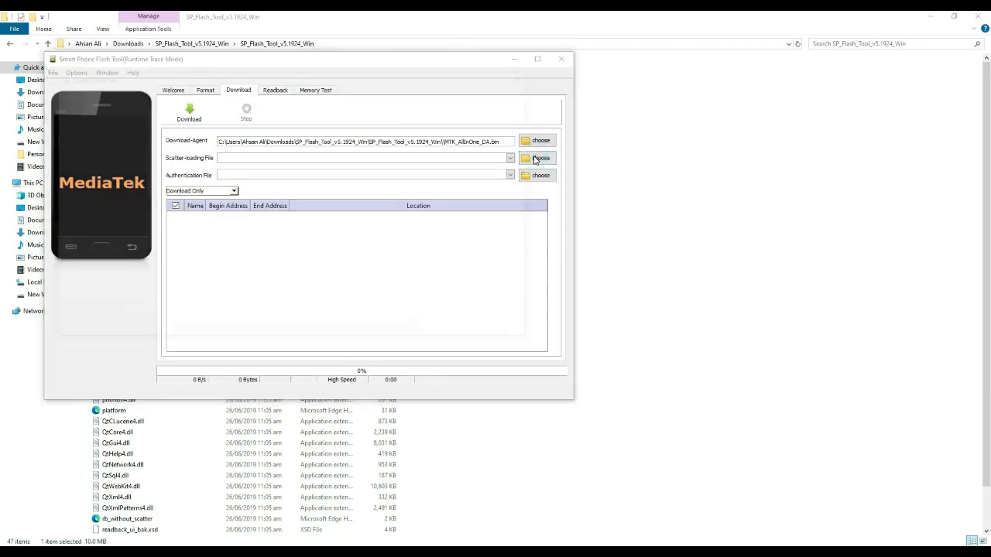
Load MT6580_Android_scatter as the scatter-loading file, listing the phone's partitions.
left_click(539, 158)
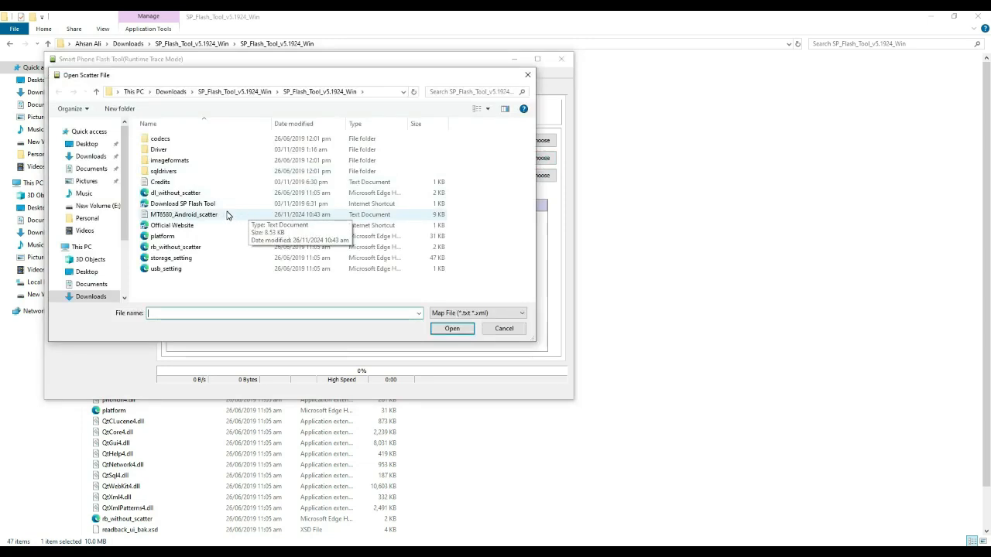
left_click(183, 214)
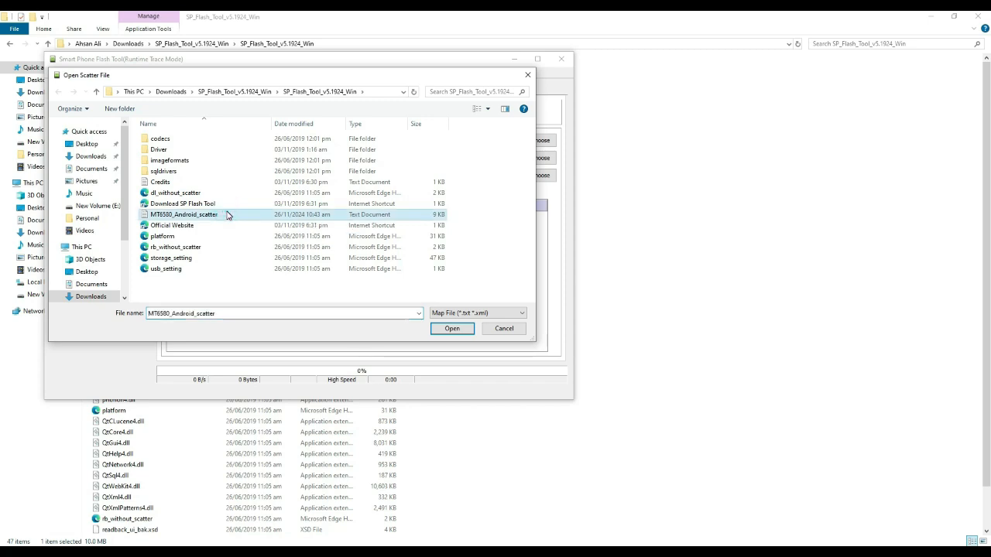
left_click(452, 328)
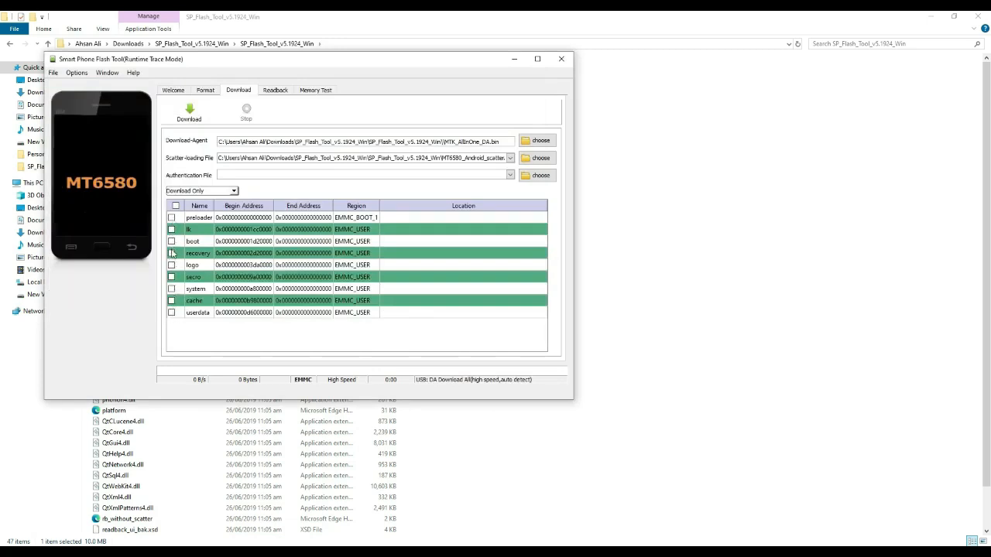
Start the firmware download, triggering the 'select at least one ROM' warning.
left_click(170, 254)
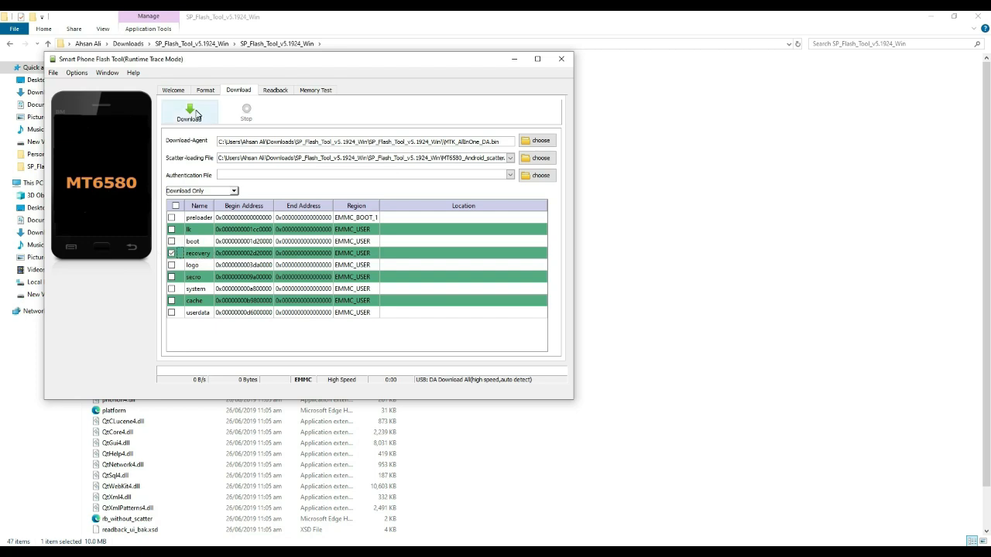
left_click(189, 110)
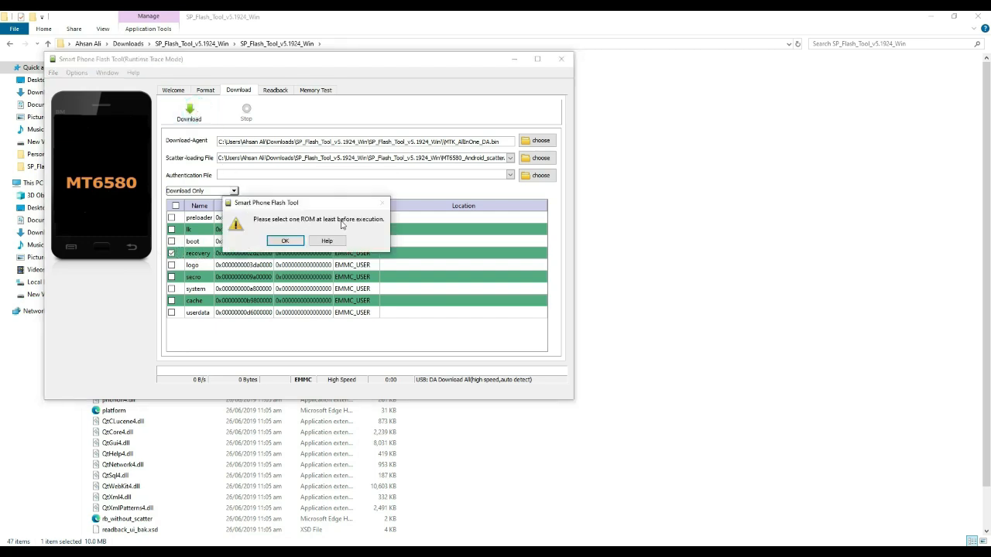
mouse_move(347, 233)
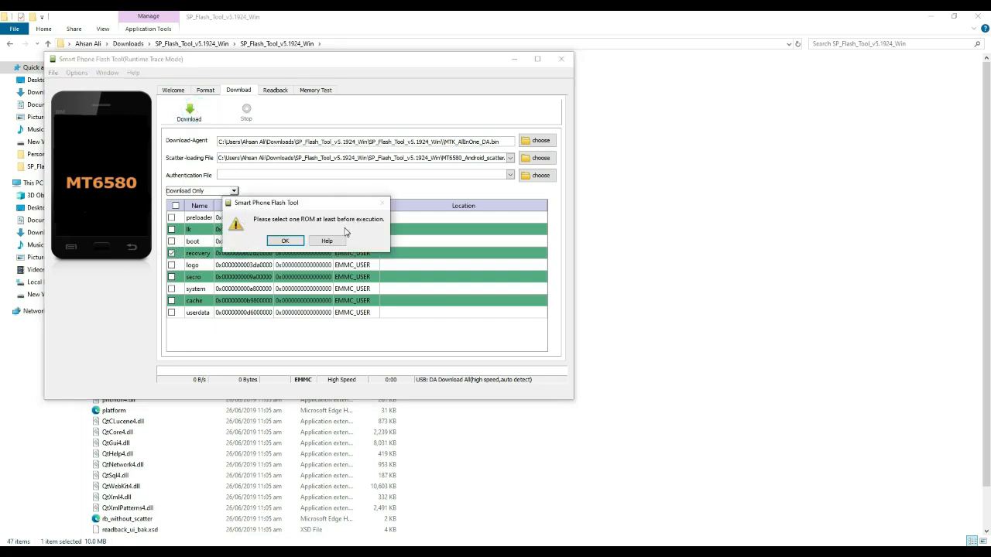
mouse_move(397, 238)
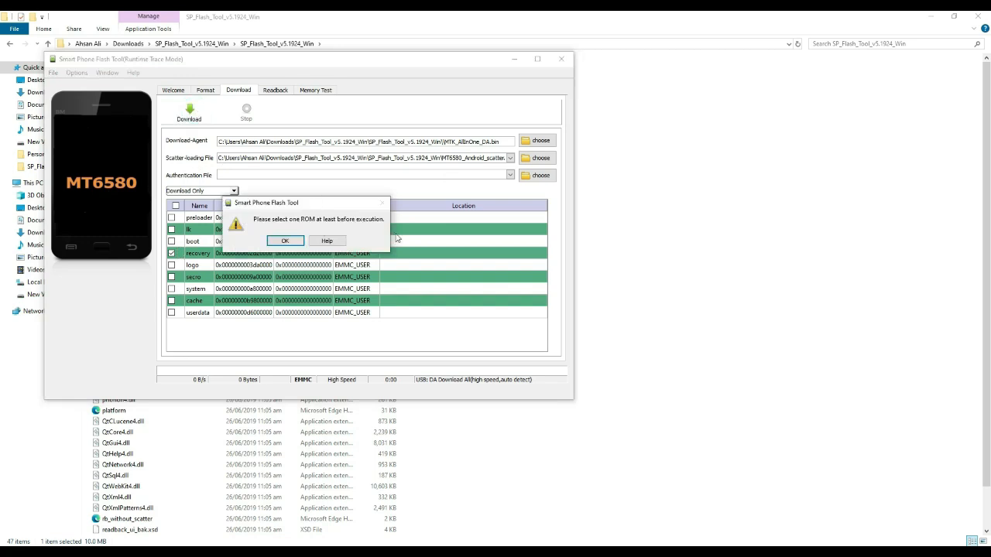